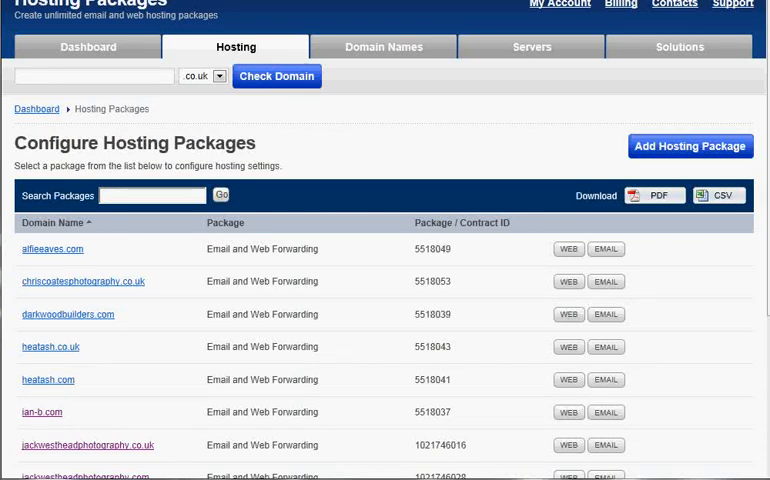
# Open the ian-b.com Email Overview and scroll to its six forwarder addresses.
pyautogui.click(235, 47)
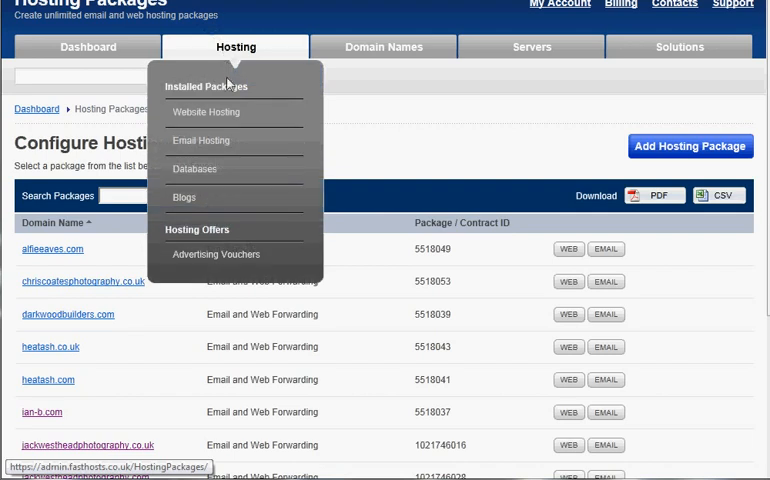
pyautogui.moveTo(225, 140)
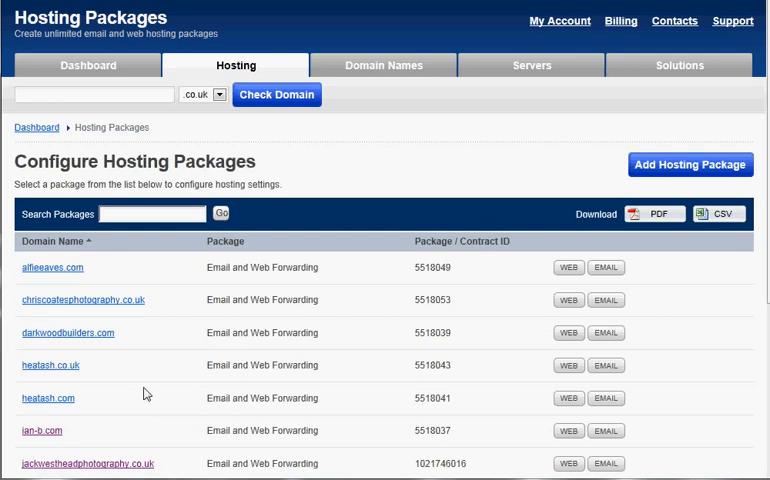
pyautogui.moveTo(138, 414)
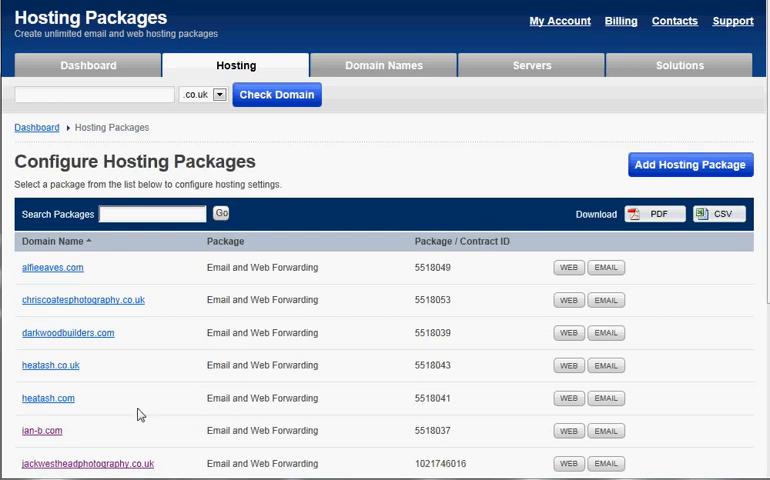
pyautogui.moveTo(120, 422)
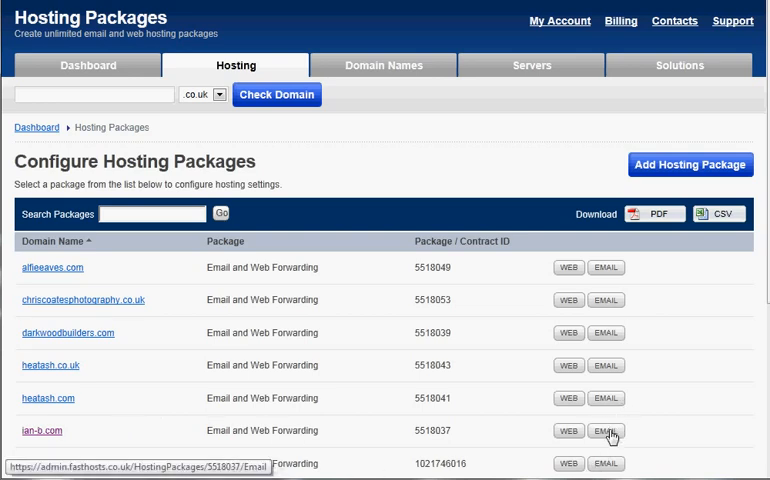
pyautogui.click(605, 434)
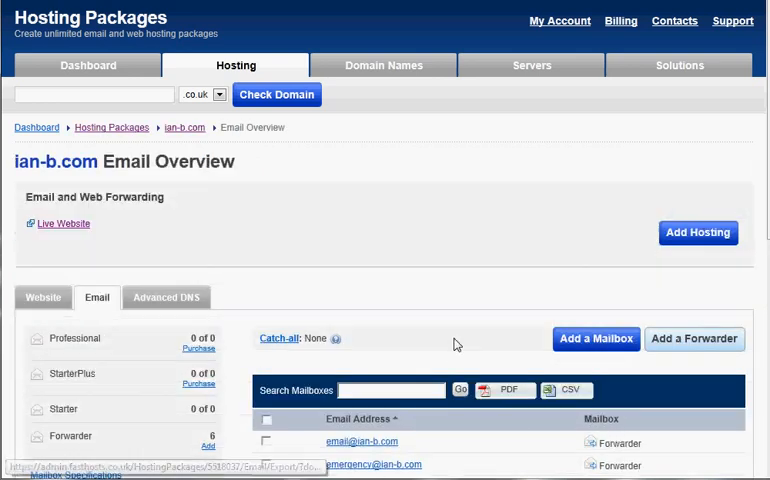
pyautogui.scroll(-3)
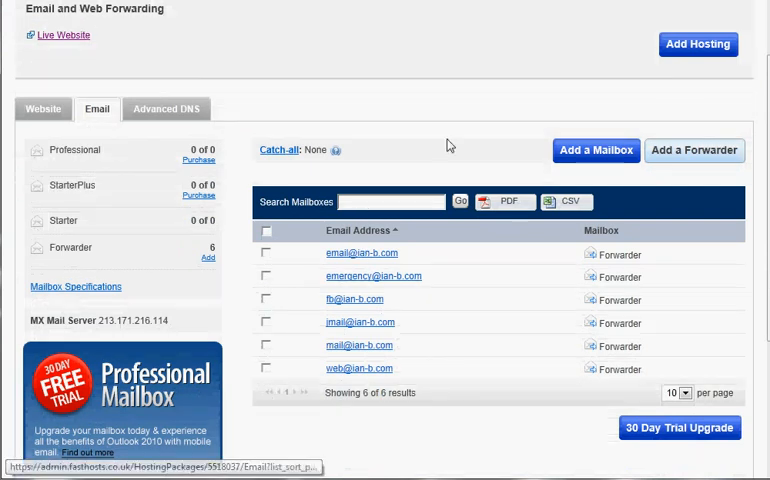
pyautogui.click(694, 150)
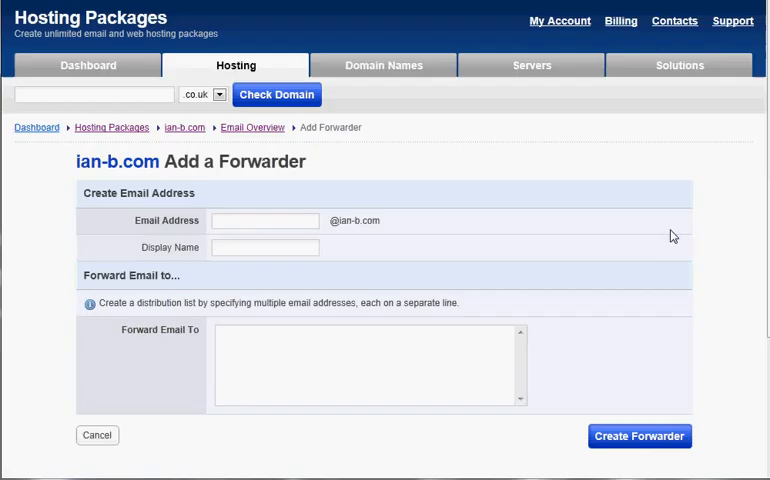
pyautogui.click(264, 220)
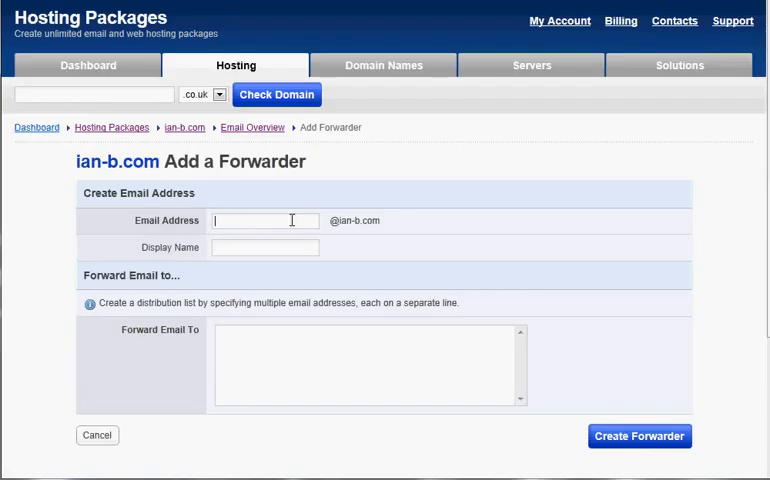
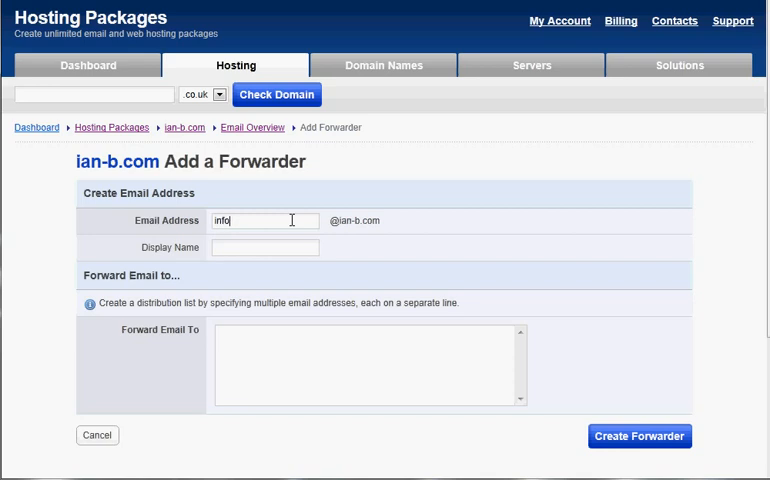
pyautogui.click(264, 247)
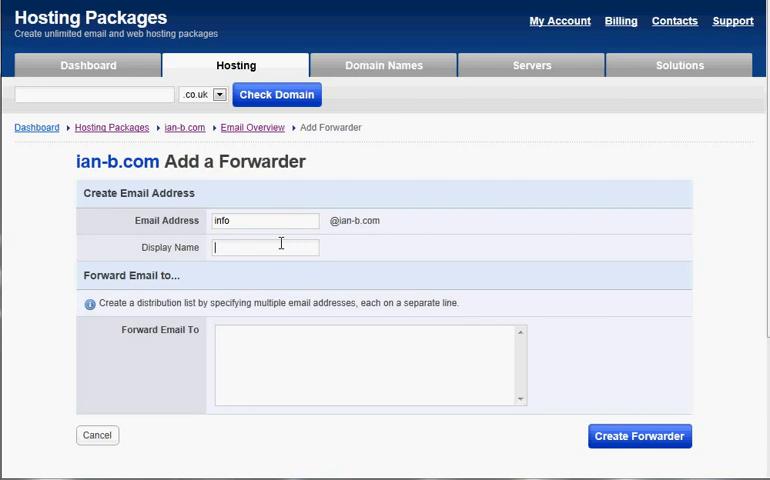
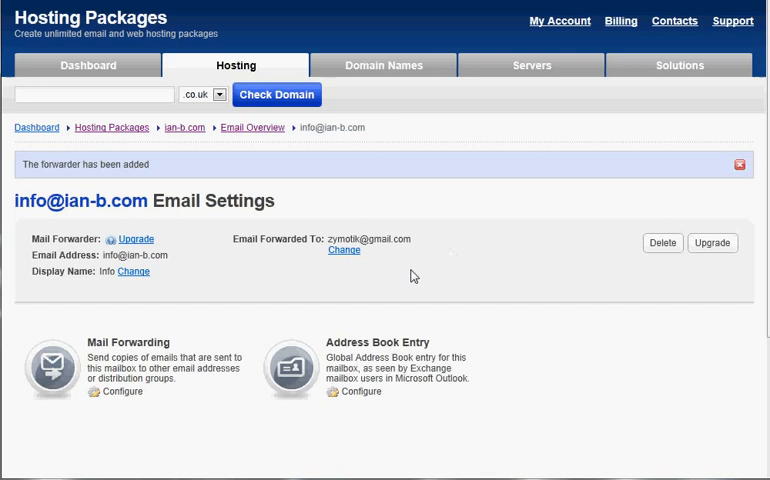
pyautogui.moveTo(228, 191)
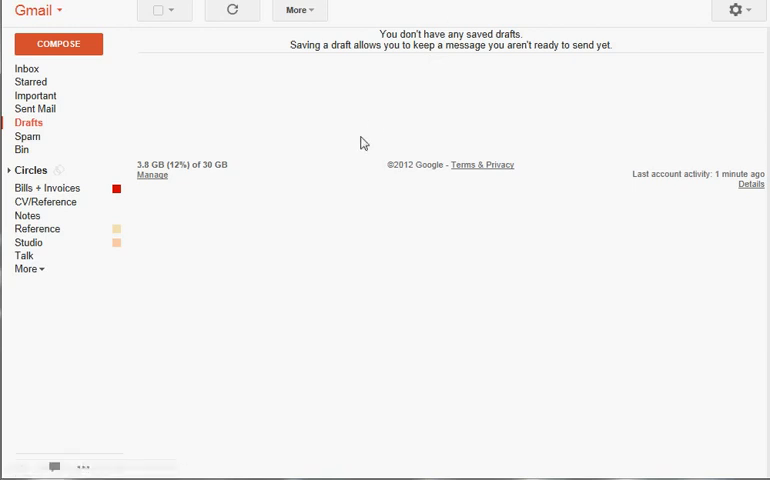
pyautogui.moveTo(367, 144)
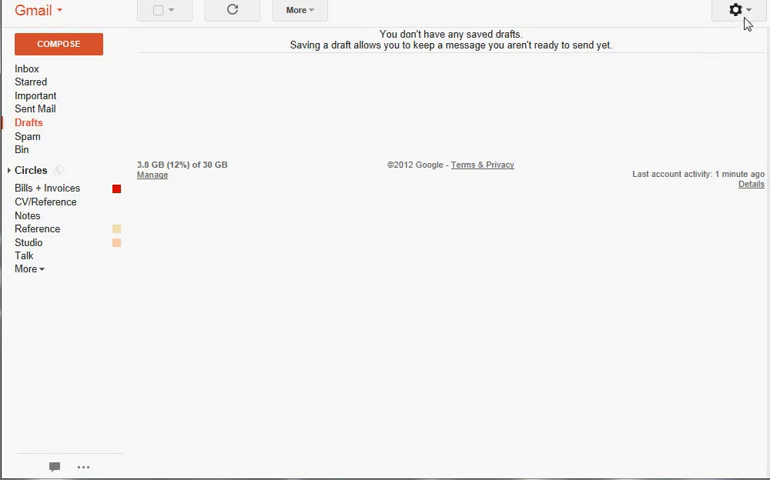
# Start a new Gmail message and review the From list of ian-b.com sender addresses.
pyautogui.click(58, 46)
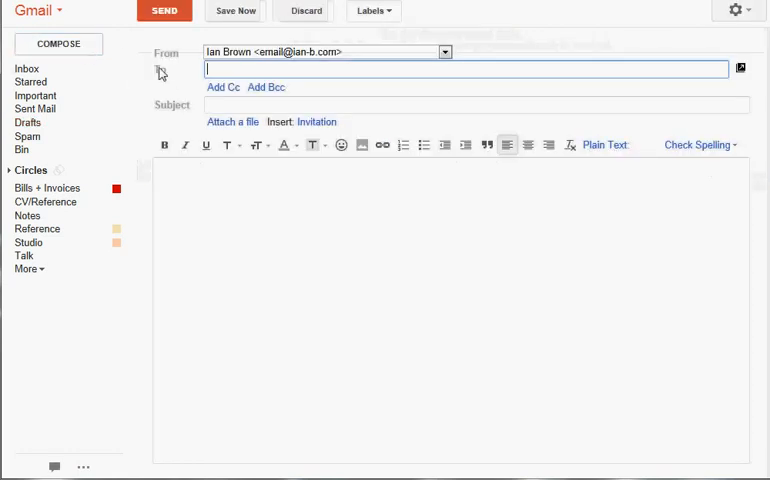
pyautogui.click(443, 52)
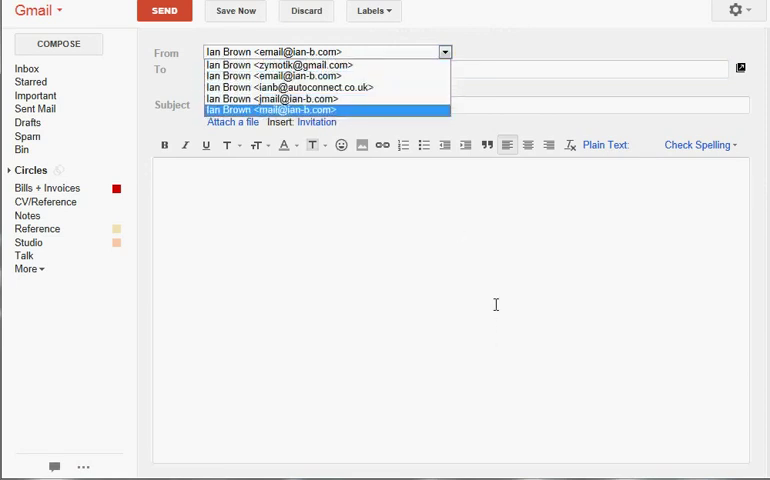
pyautogui.click(739, 11)
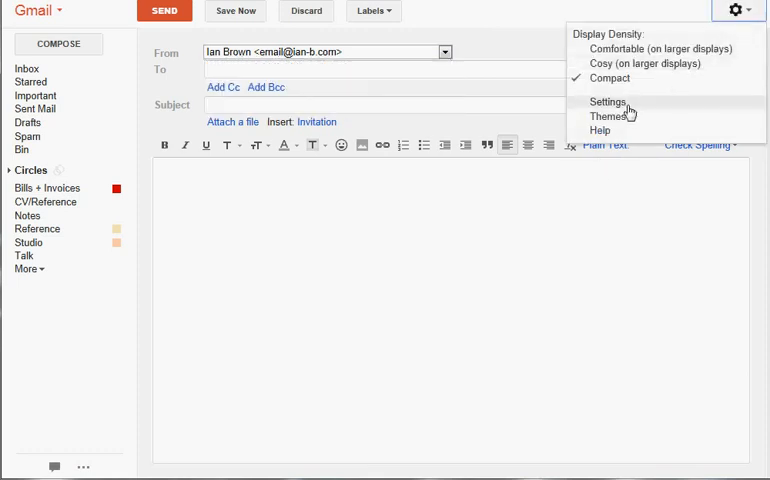
# Open Gmail Settings at the Accounts and Import tab showing five send-as addresses.
pyautogui.click(606, 101)
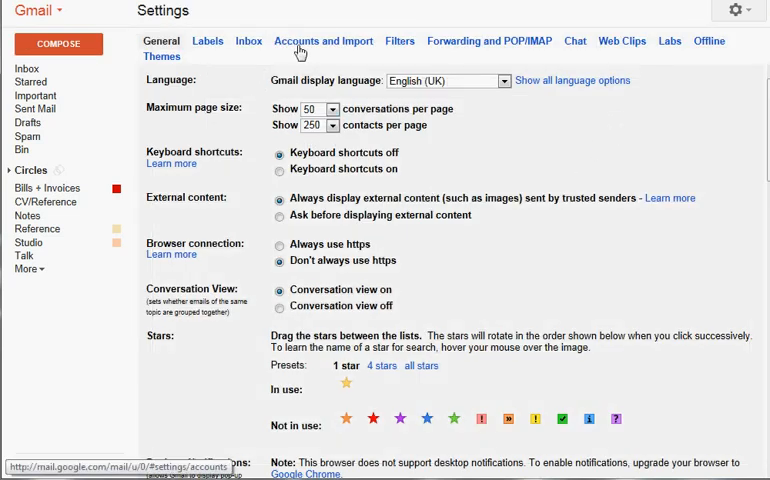
pyautogui.click(322, 41)
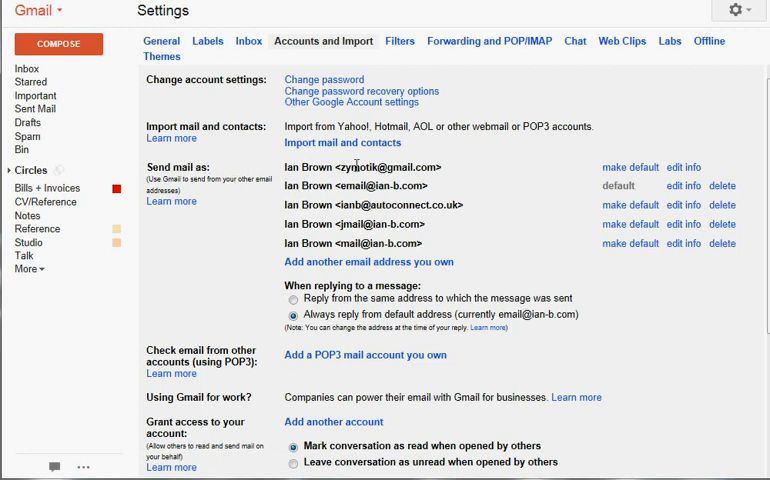
pyautogui.moveTo(382, 283)
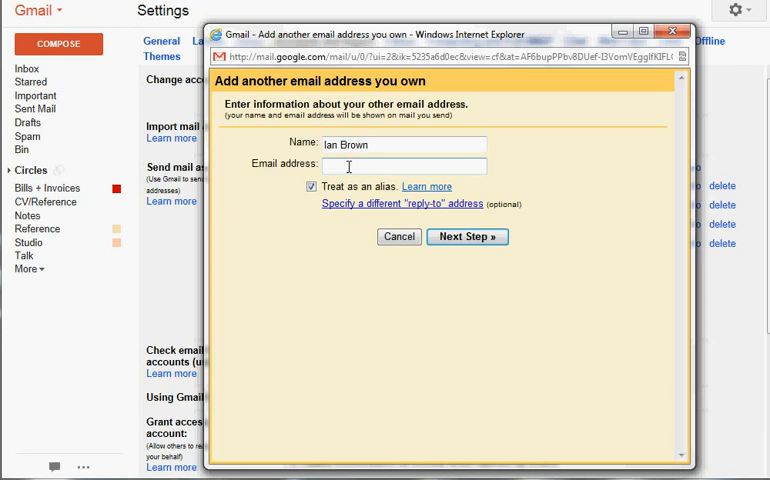
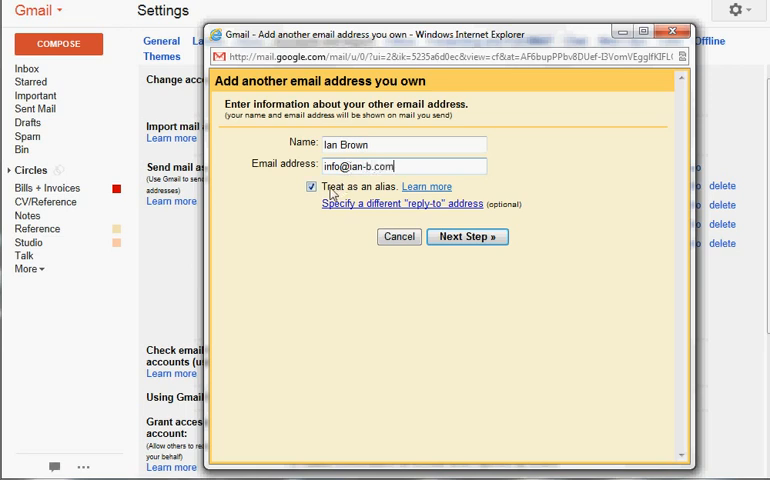
pyautogui.click(311, 187)
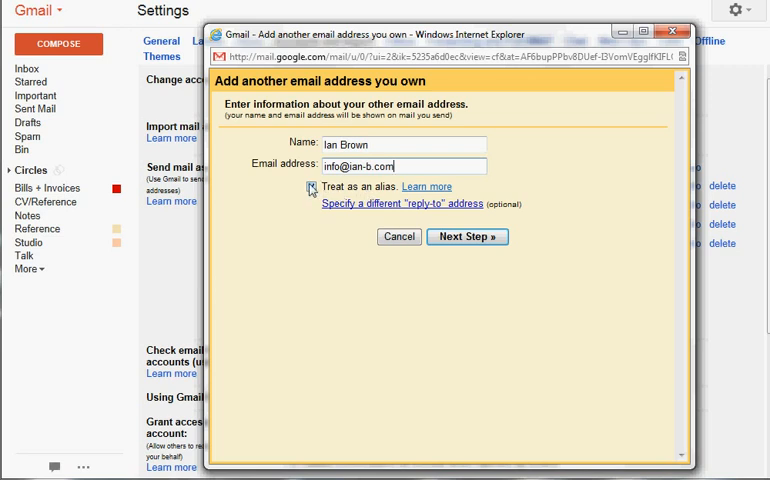
pyautogui.click(309, 187)
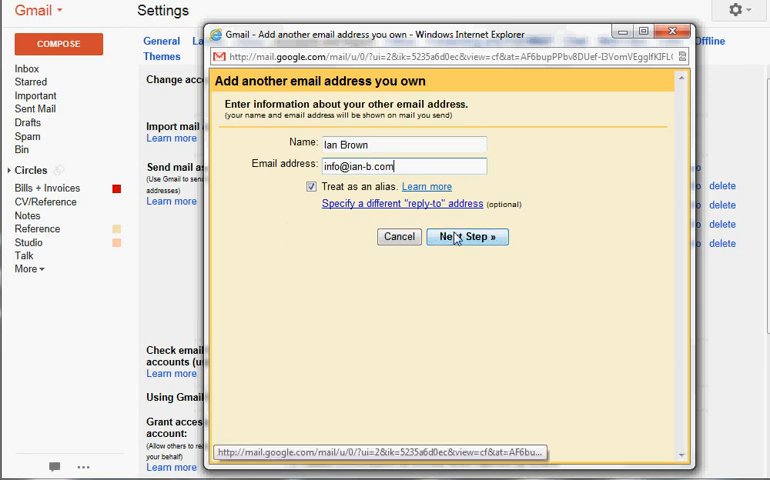
pyautogui.click(466, 237)
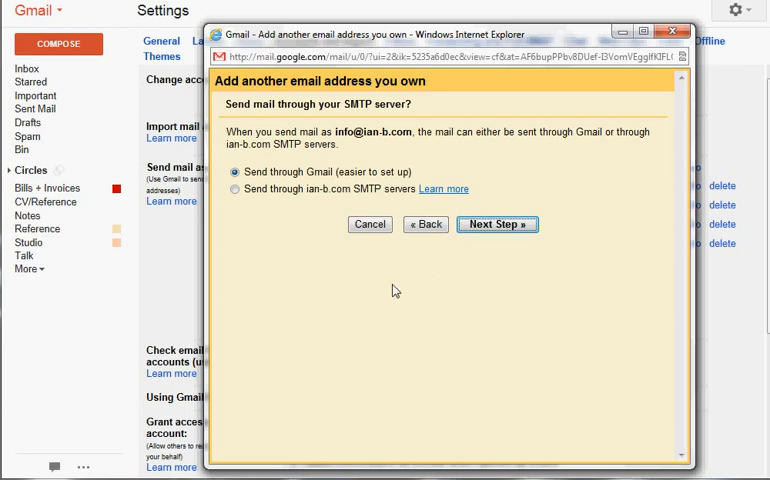
pyautogui.moveTo(405, 127)
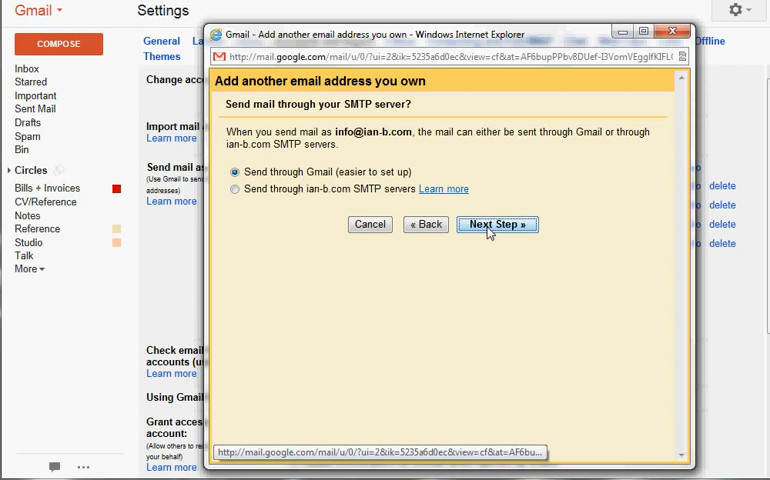
pyautogui.click(497, 224)
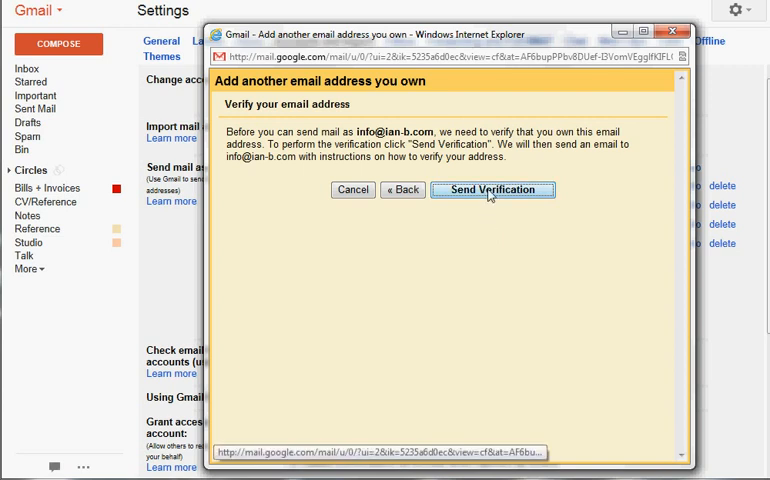
pyautogui.moveTo(478, 236)
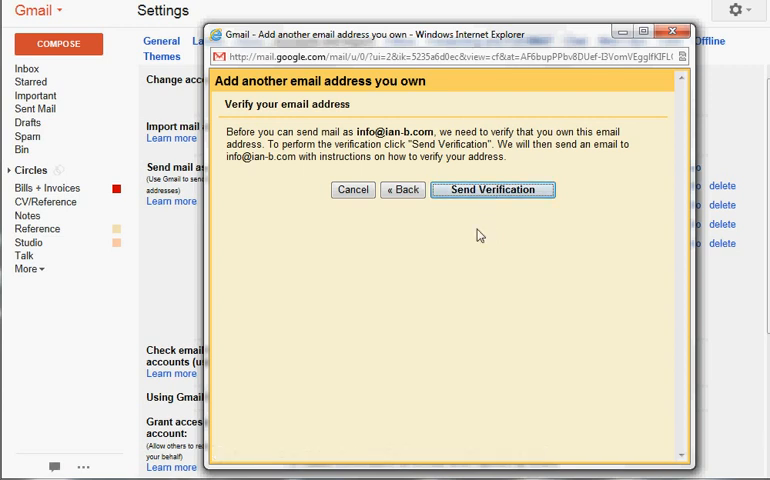
pyautogui.click(493, 189)
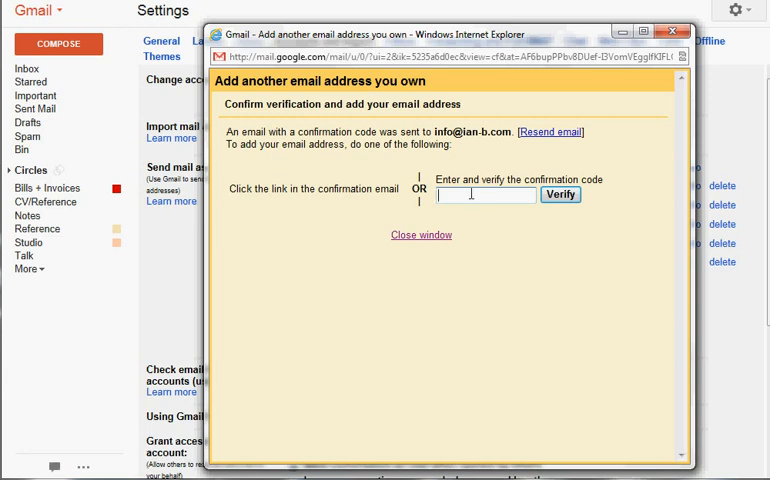
pyautogui.moveTo(509, 235)
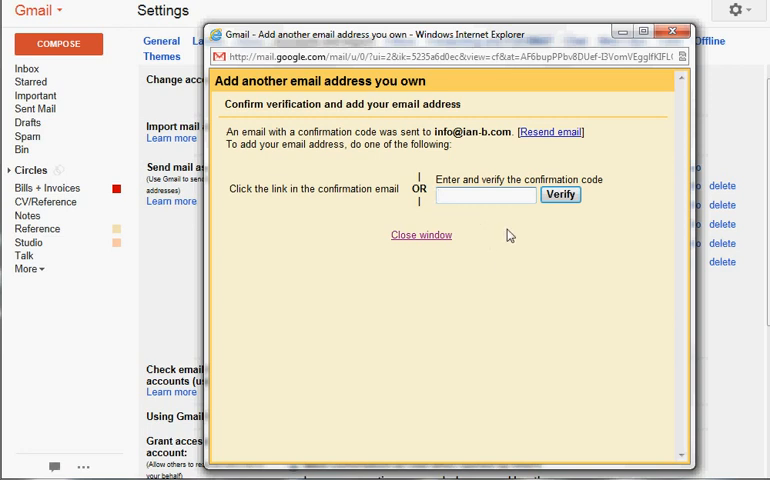
pyautogui.moveTo(672, 31)
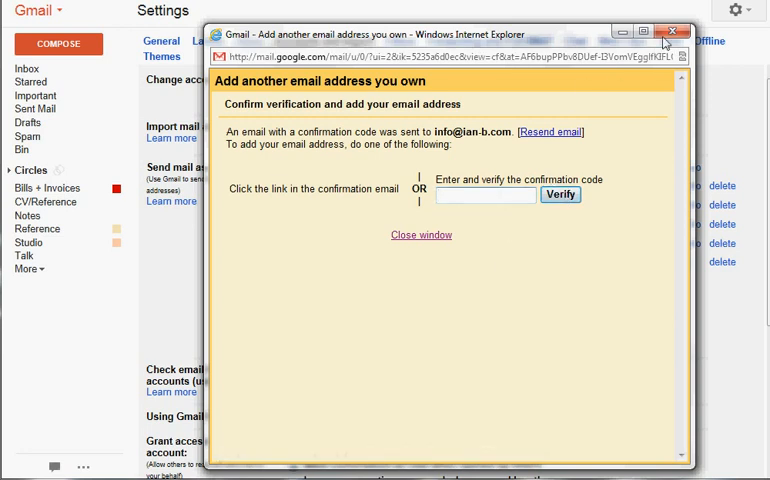
pyautogui.click(659, 30)
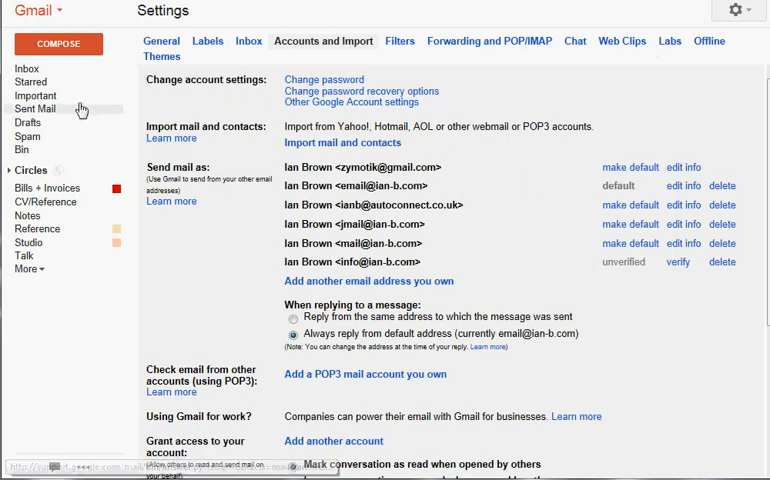
pyautogui.click(27, 68)
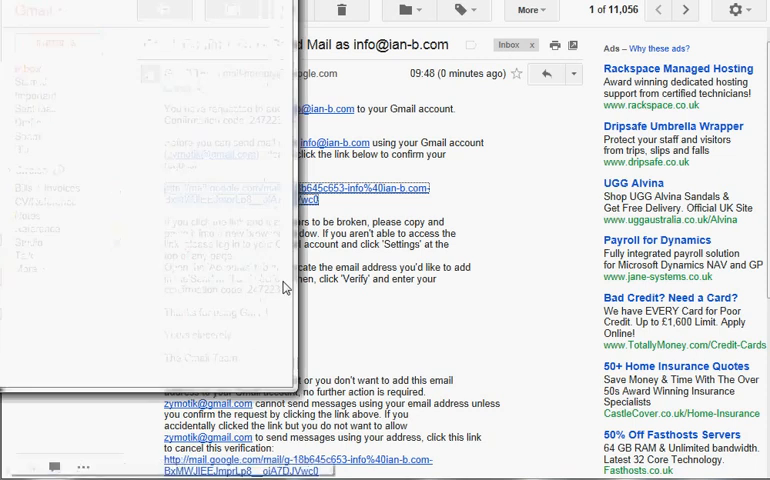
pyautogui.click(295, 188)
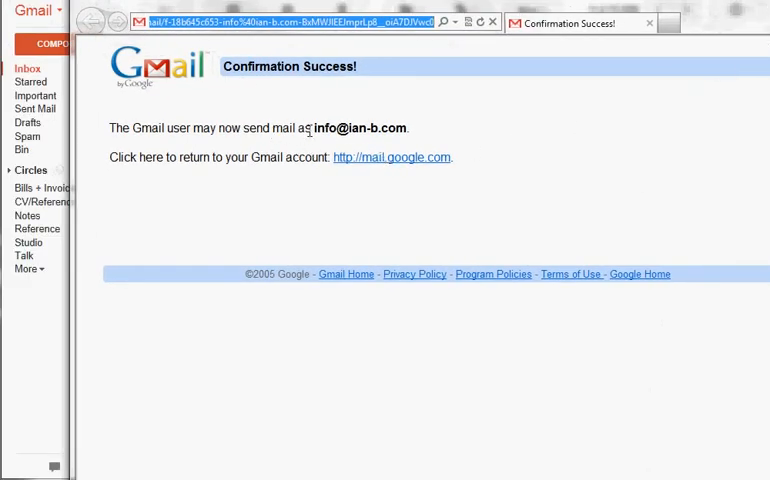
pyautogui.moveTo(267, 152)
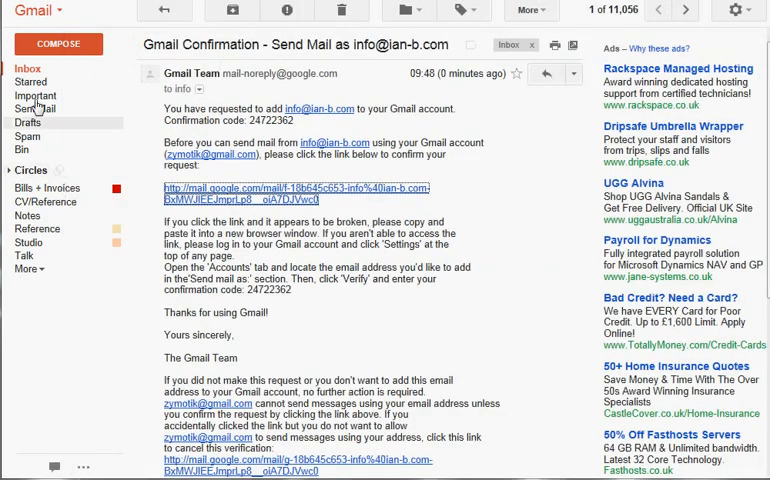
pyautogui.click(58, 46)
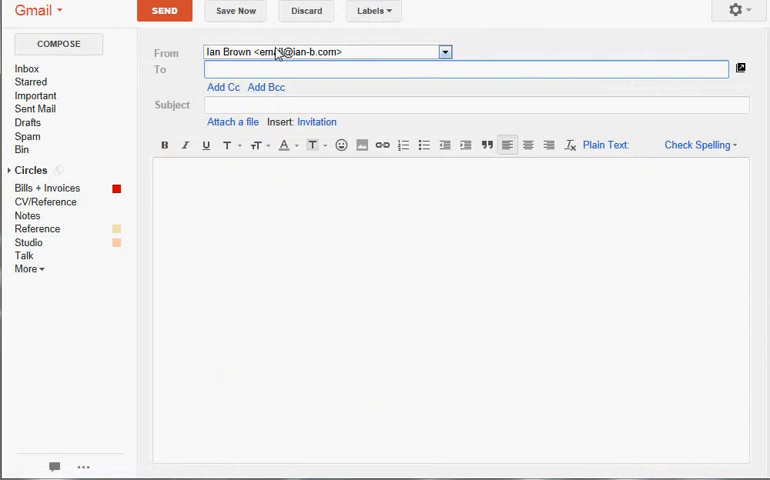
pyautogui.click(442, 51)
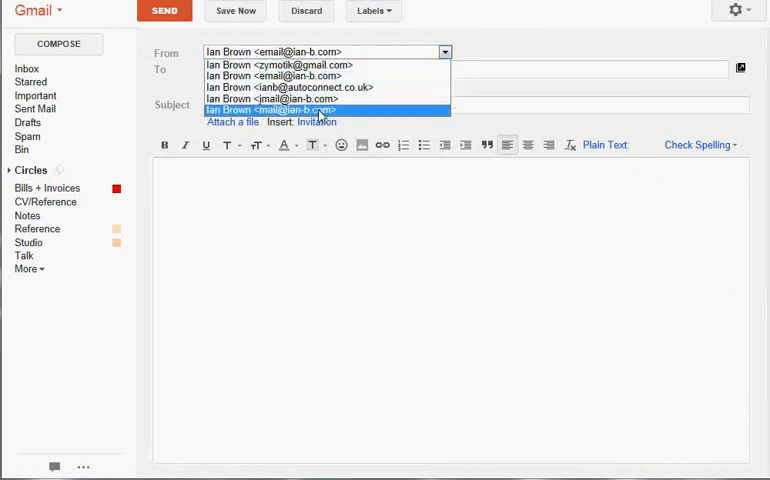
pyautogui.click(280, 109)
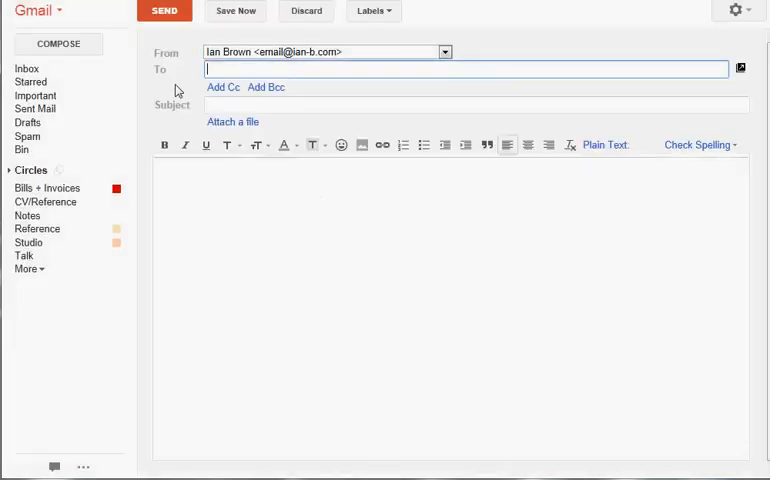
pyautogui.click(445, 51)
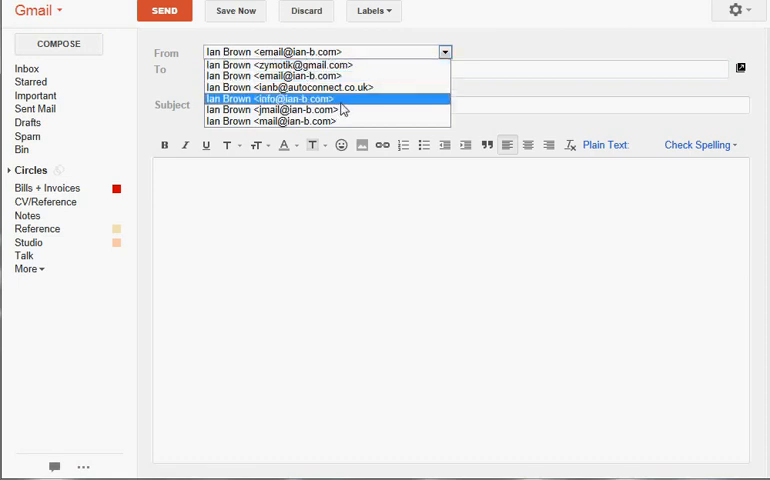
pyautogui.click(280, 98)
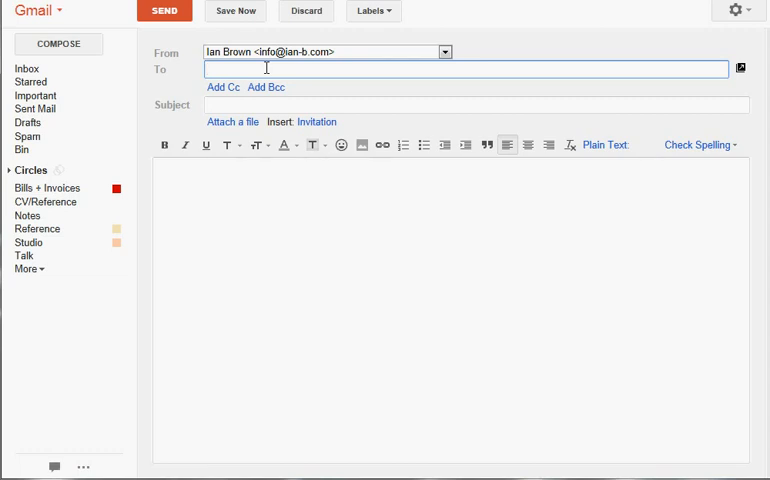
pyautogui.moveTo(279, 211)
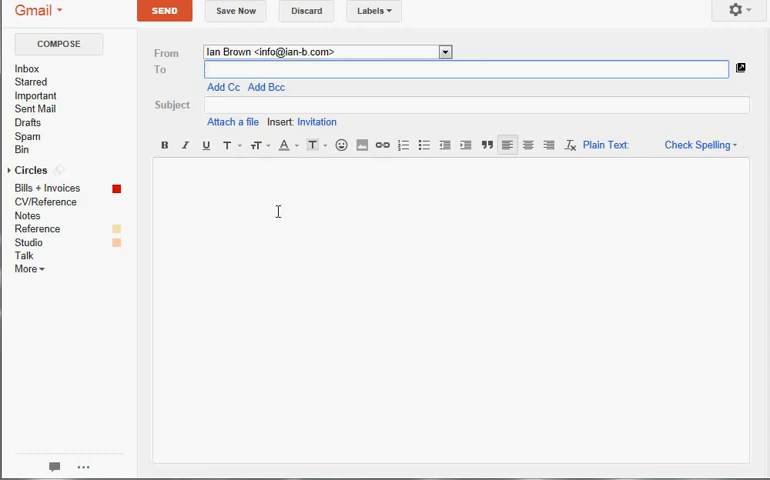